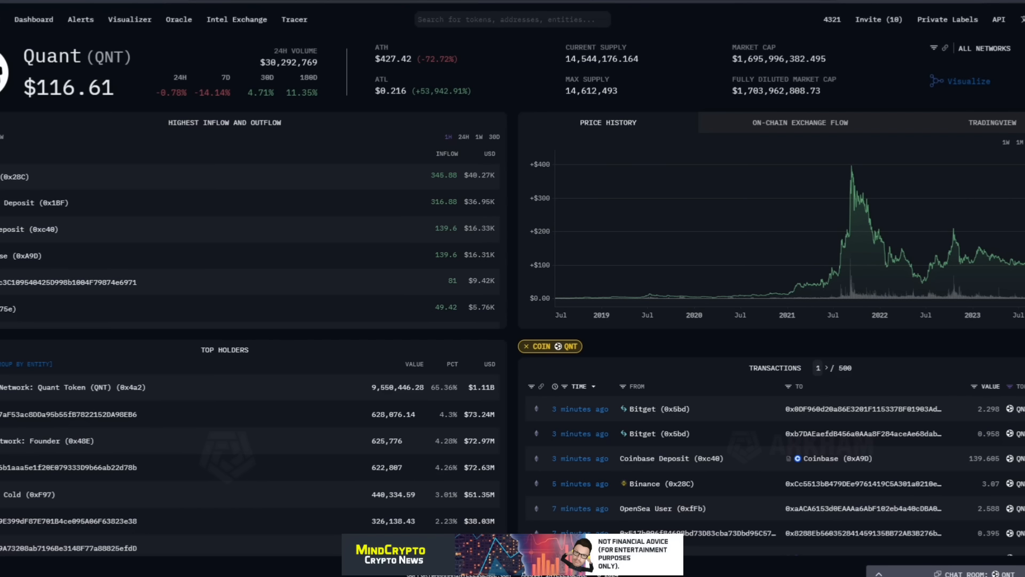
mouse_move(237, 144)
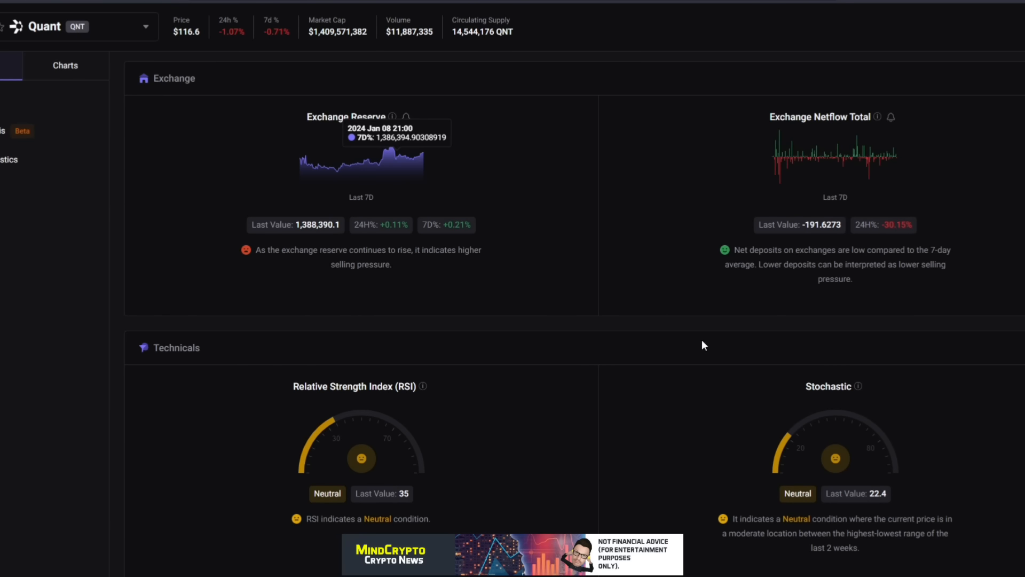
mouse_move(677, 270)
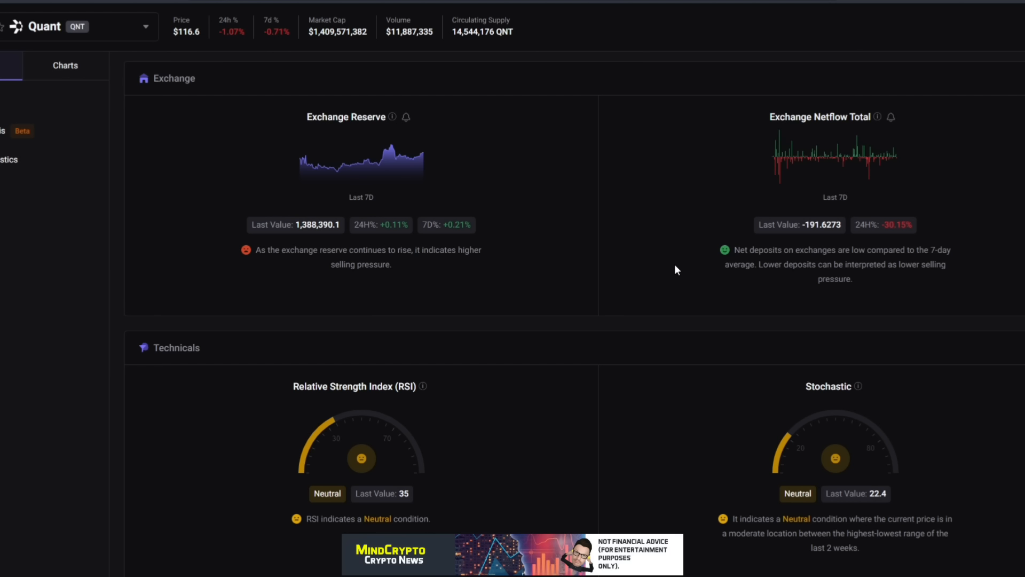
mouse_move(230, 242)
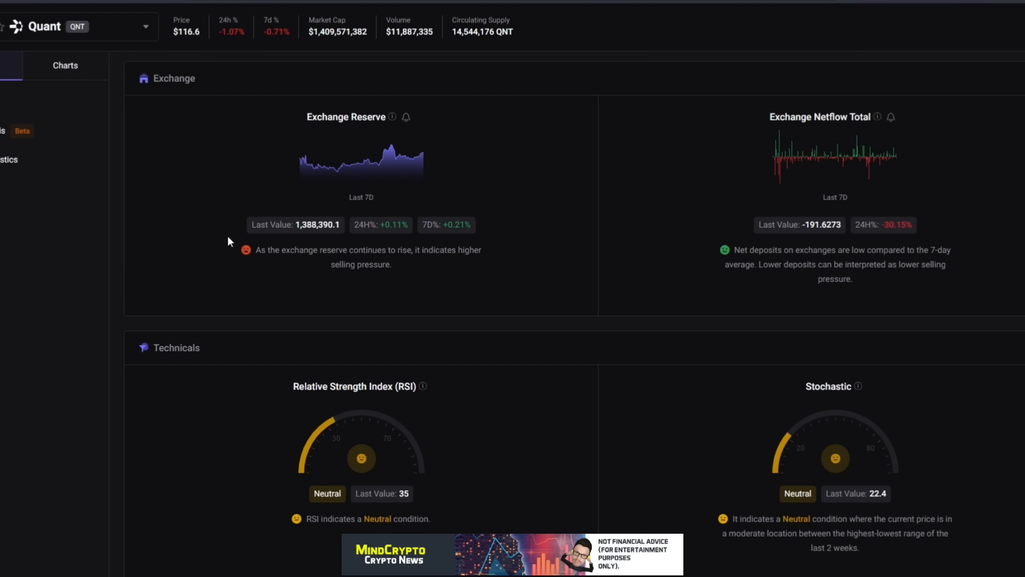
mouse_move(302, 241)
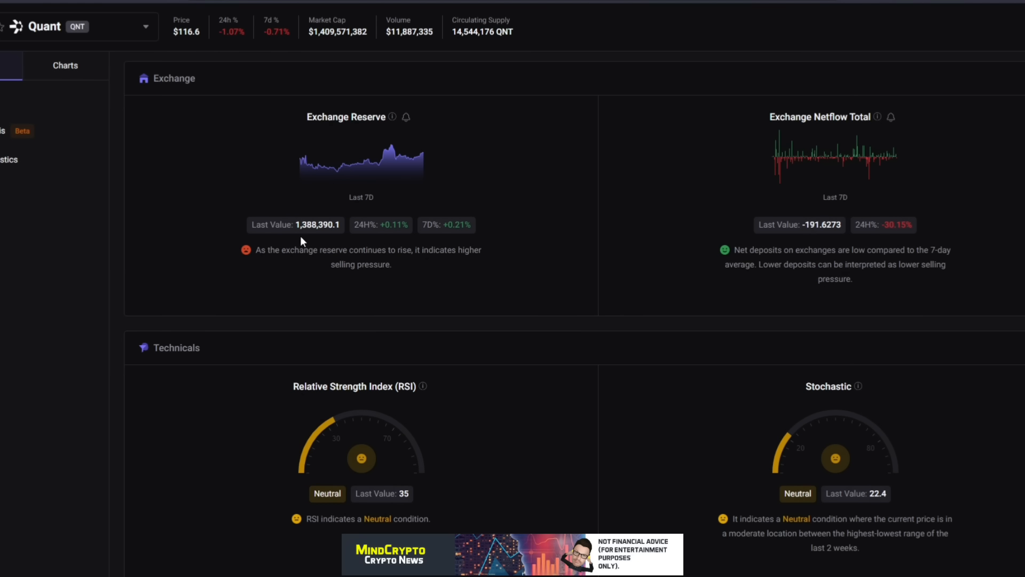
mouse_move(583, 243)
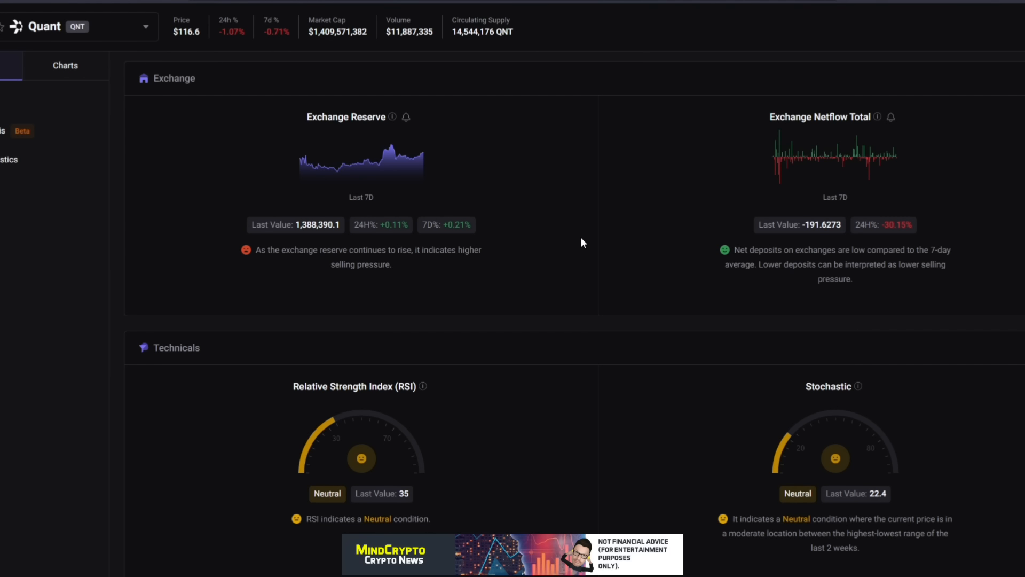
mouse_move(769, 265)
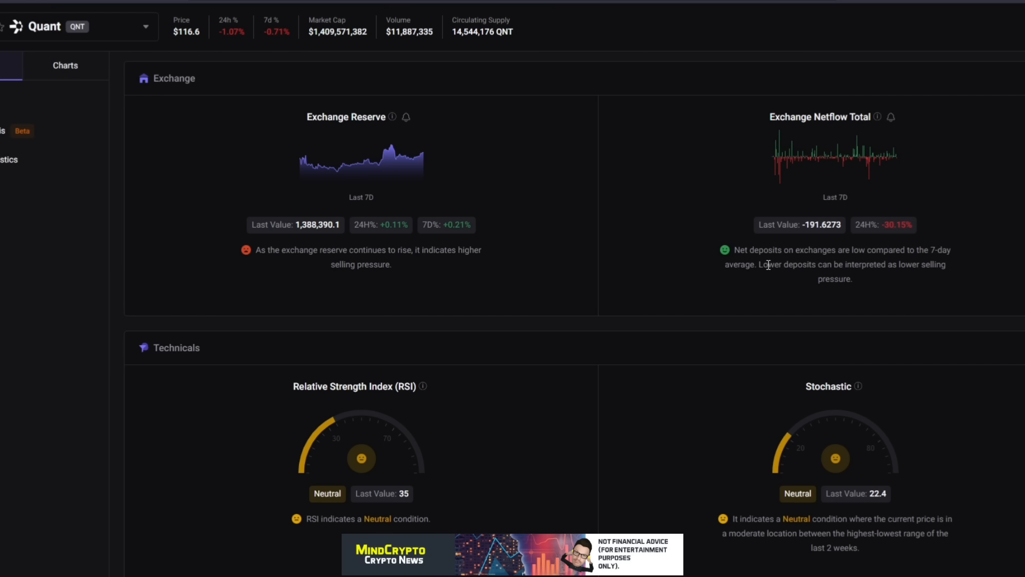
mouse_move(848, 247)
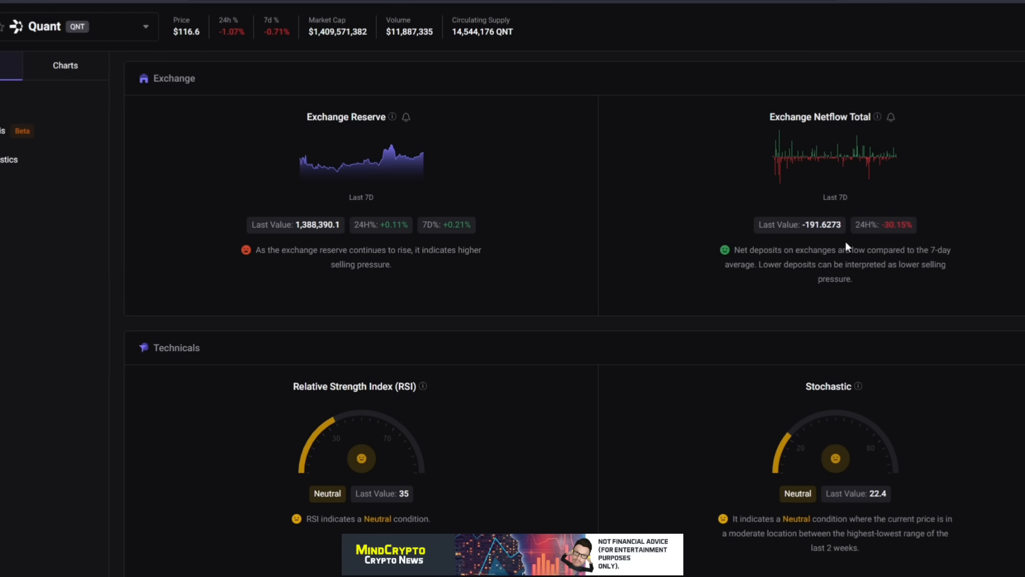
mouse_move(803, 301)
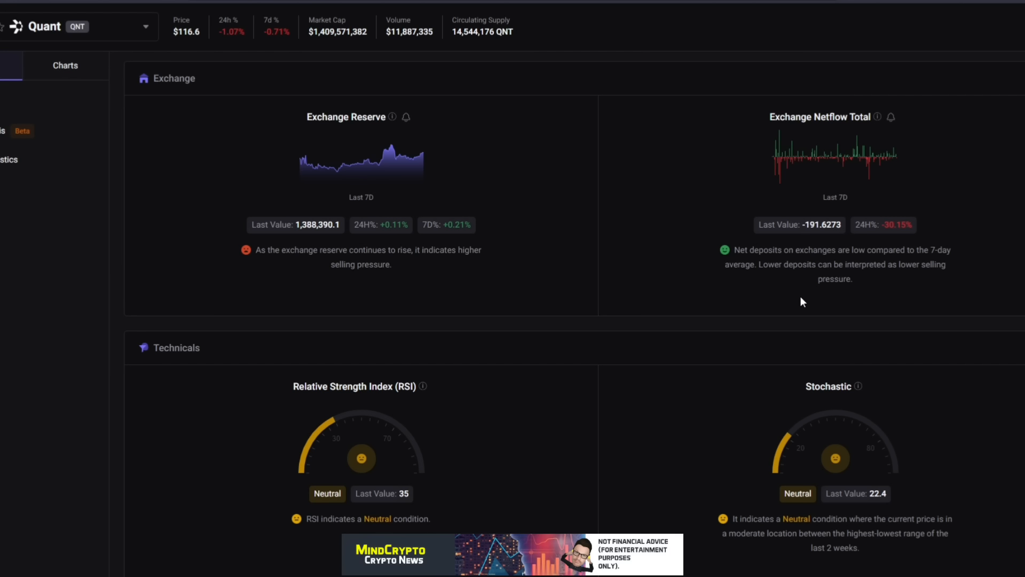
mouse_move(474, 403)
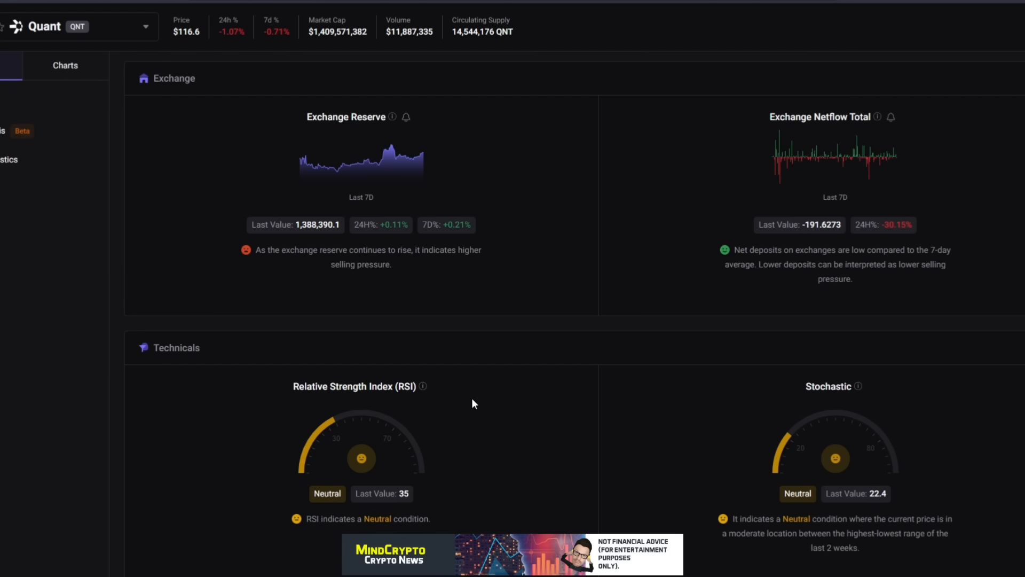
mouse_move(481, 422)
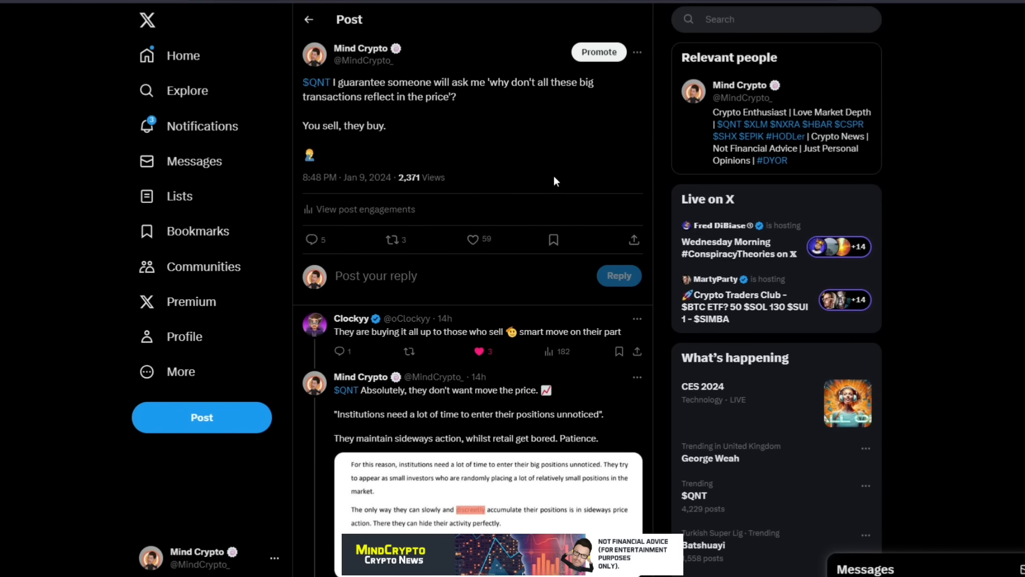
Open the $QNT post's reply thread, then move on to Ketta's QNT risk-reward post
click(469, 239)
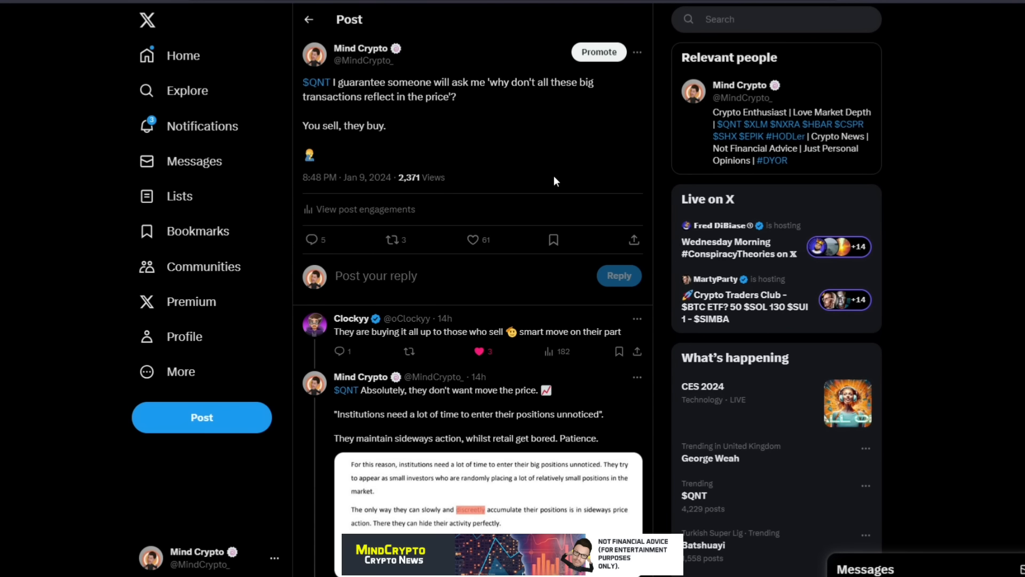
mouse_move(507, 413)
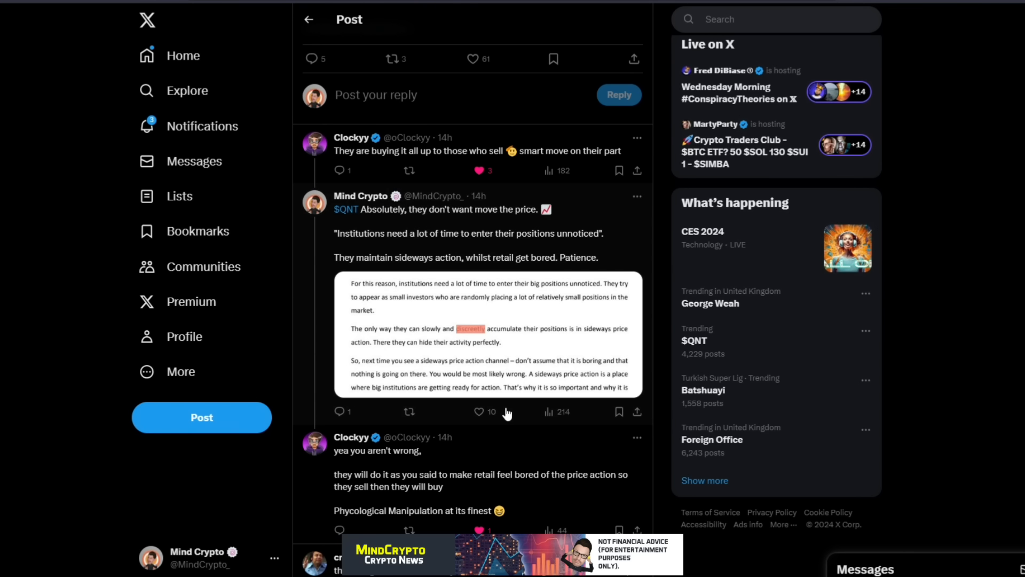
mouse_move(602, 218)
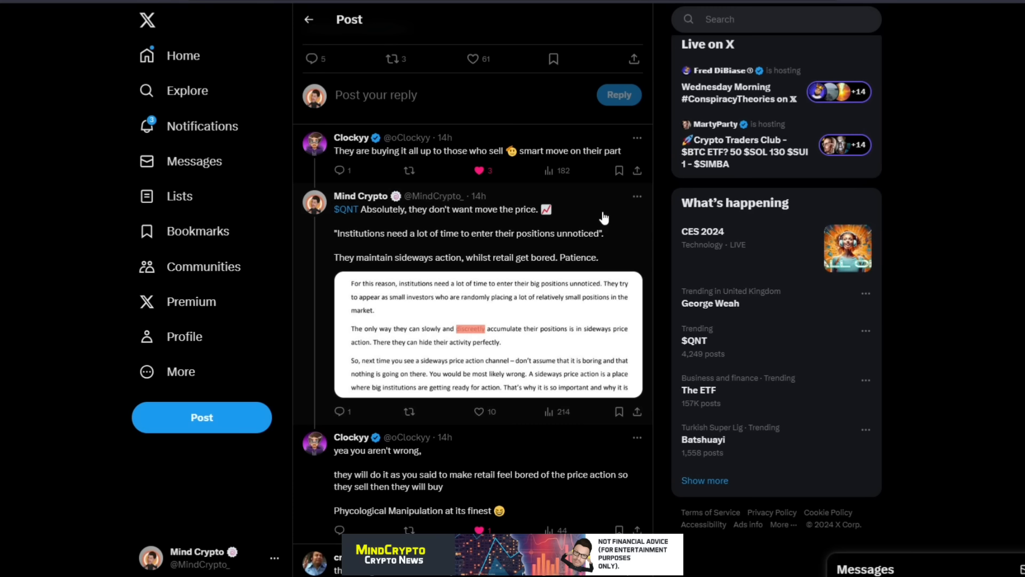
click(468, 59)
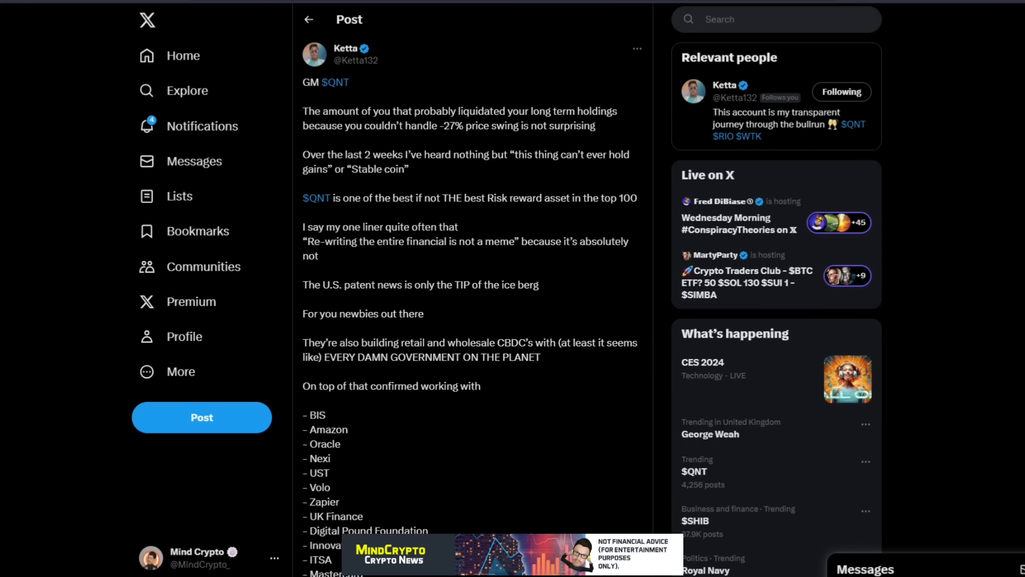
Scroll Ketta's GM $QNT post to the partner list and 1.4 billion market cap remark
scroll(down, 3)
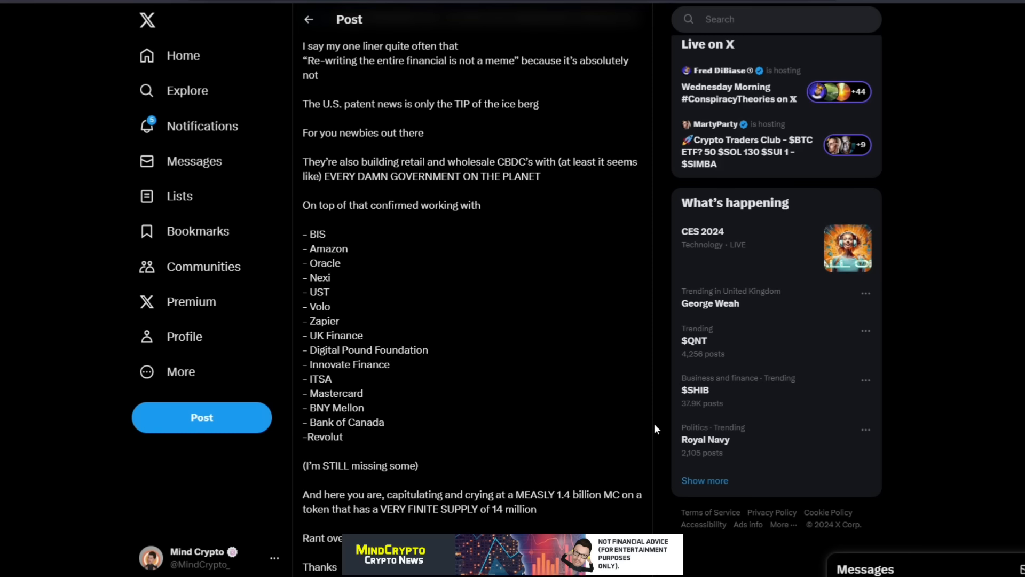
mouse_move(650, 428)
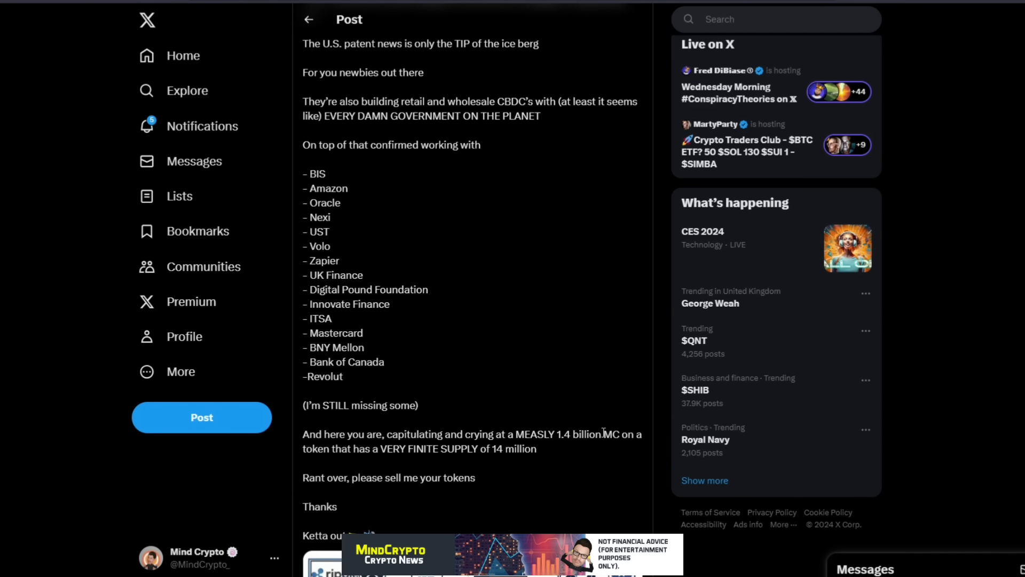
Scroll to the Ketta out sign-off and the Quant Overledger network diagram
scroll(down, 3)
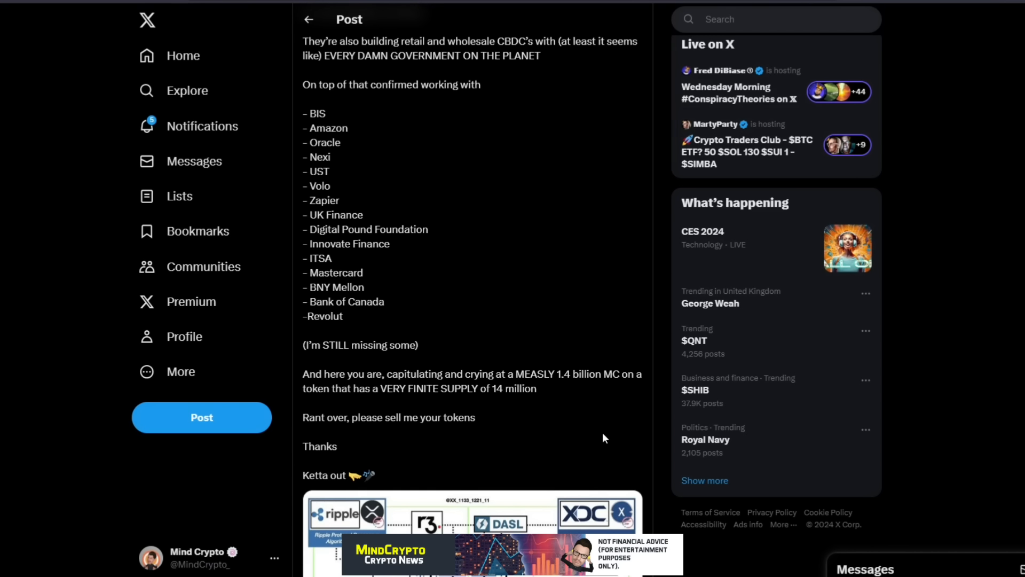
scroll(down, 3)
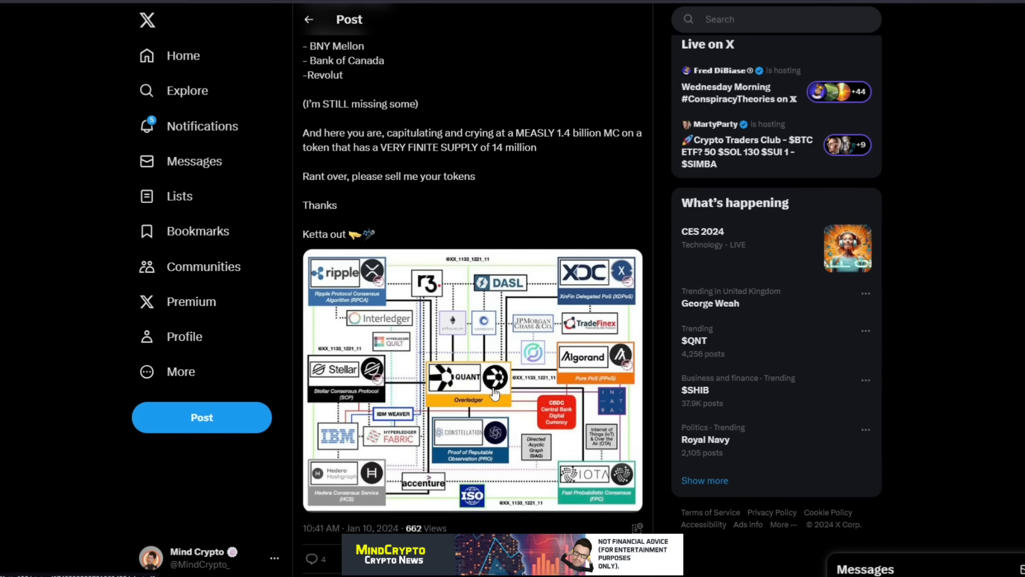
mouse_move(472, 351)
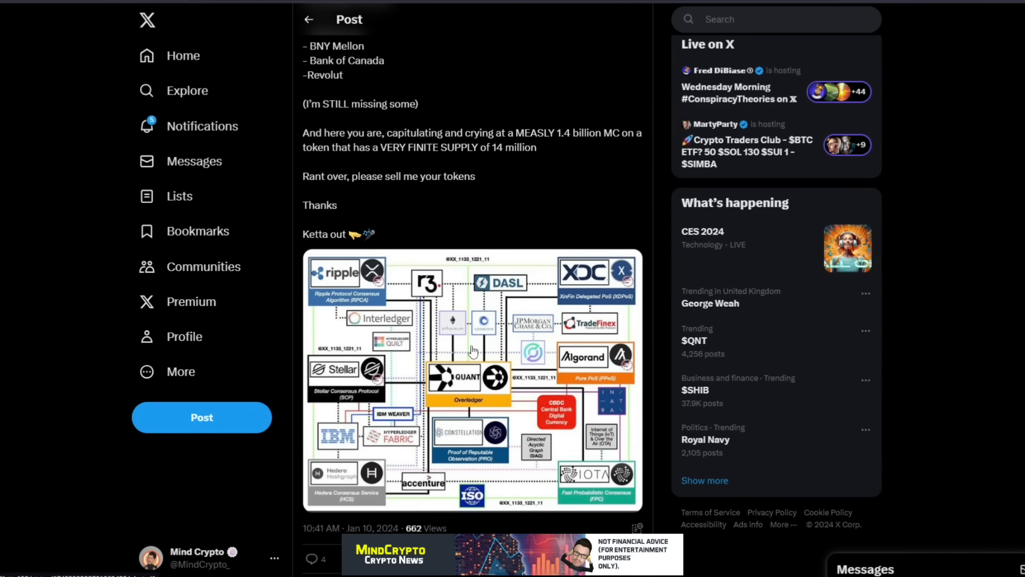
mouse_move(556, 417)
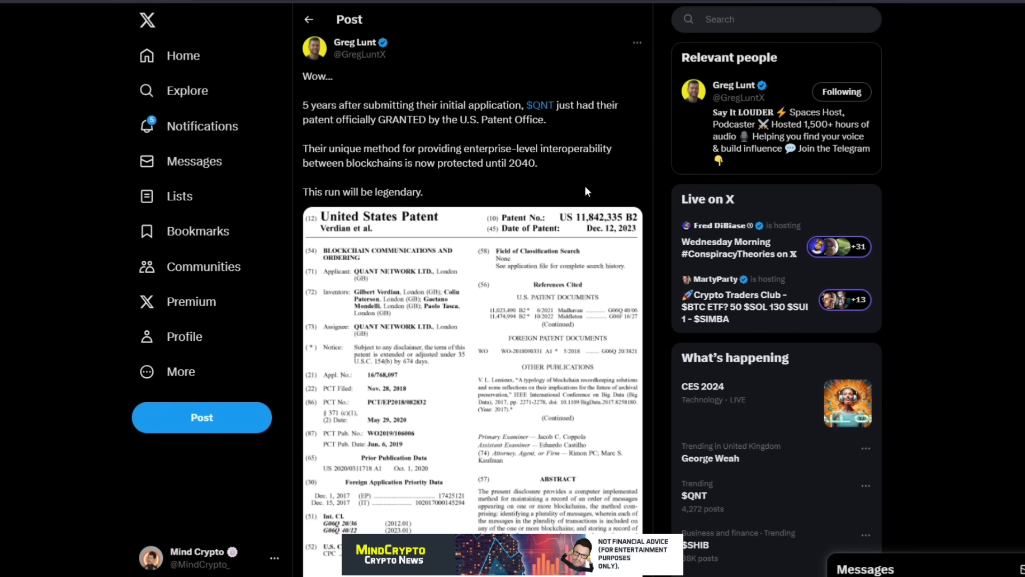
mouse_move(659, 52)
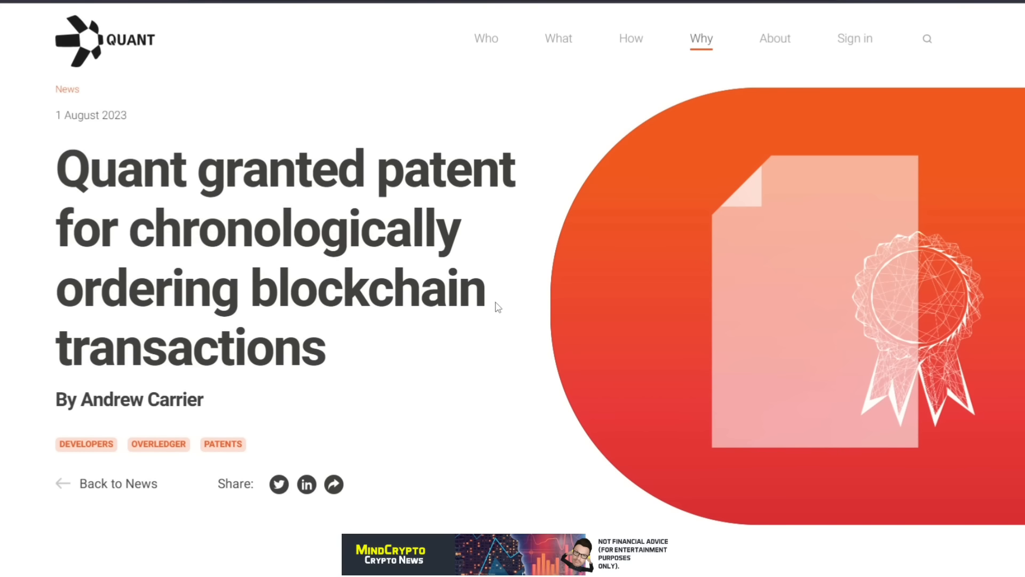
Scroll the patent article down to Overledger and Helen Kemmitt's quote about patents
scroll(down, 3)
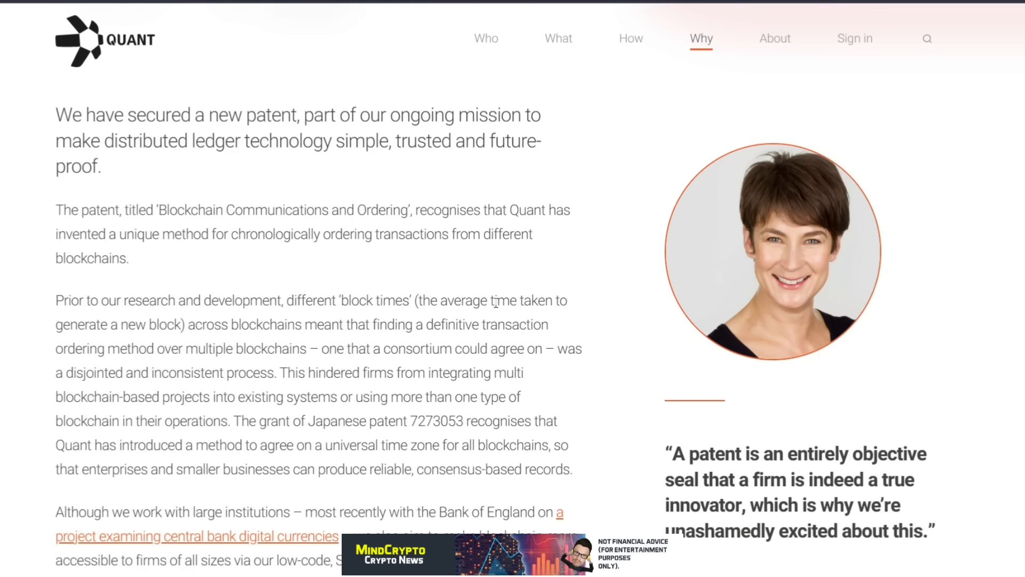
mouse_move(483, 422)
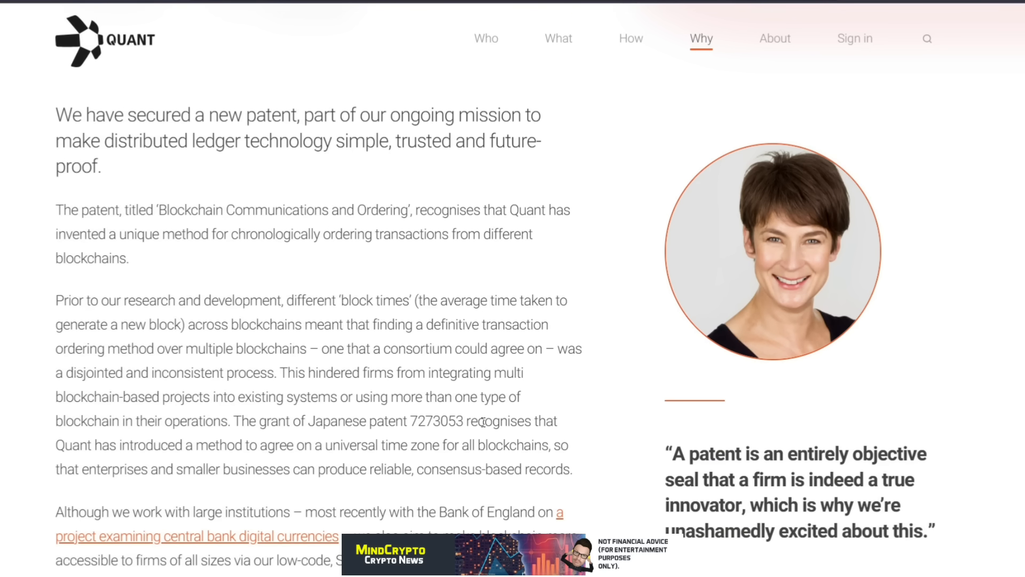
scroll(down, 3)
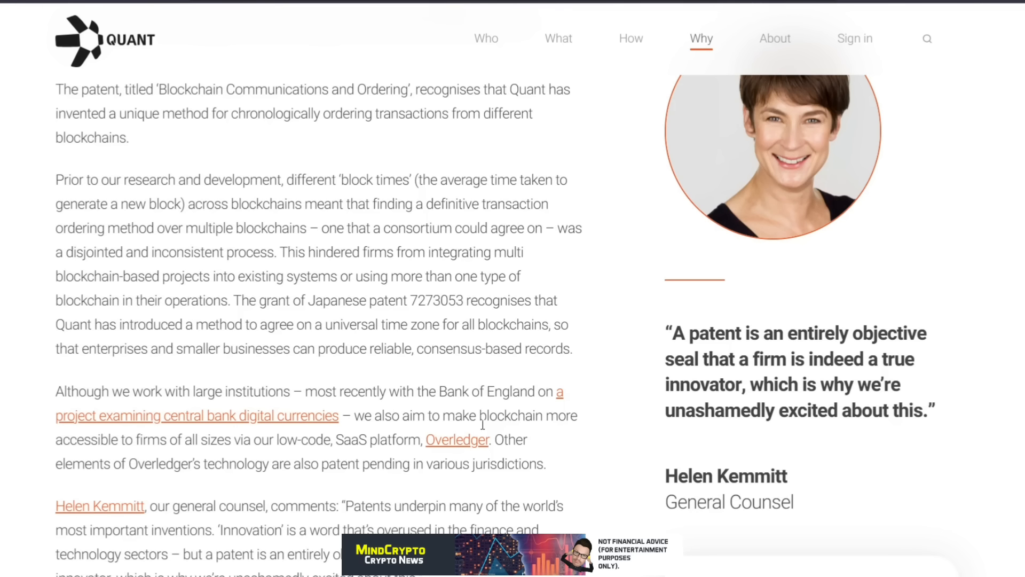
mouse_move(955, 423)
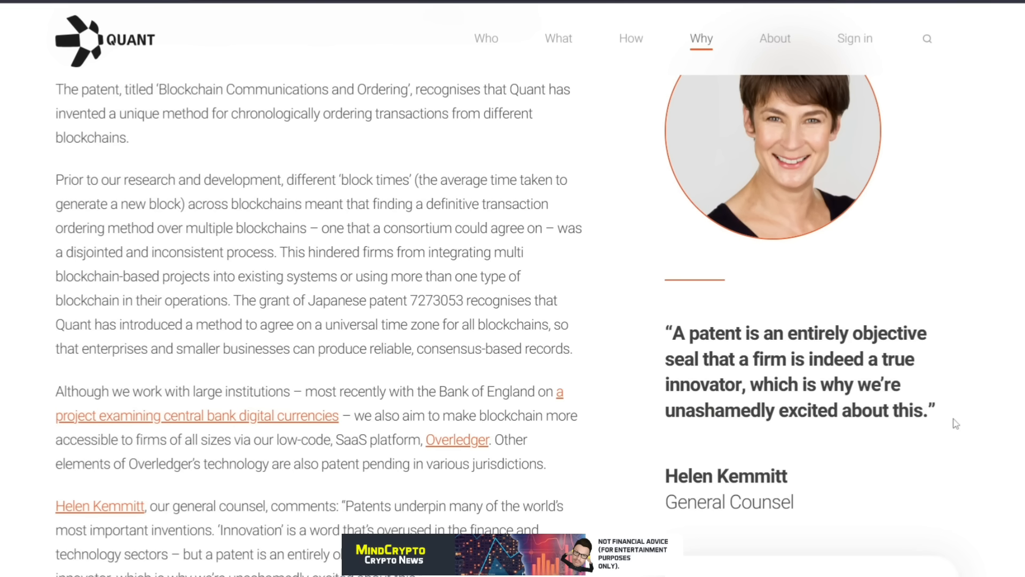